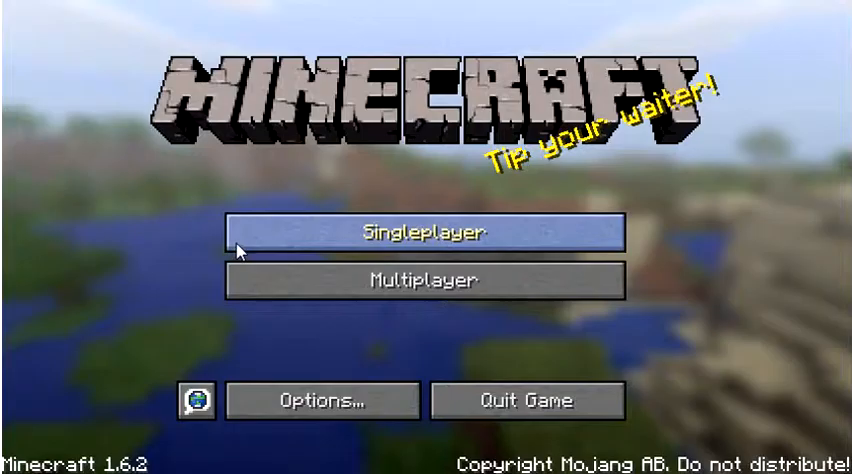
- Start a singleplayer game from the title screen and load the world
left_click(420, 232)
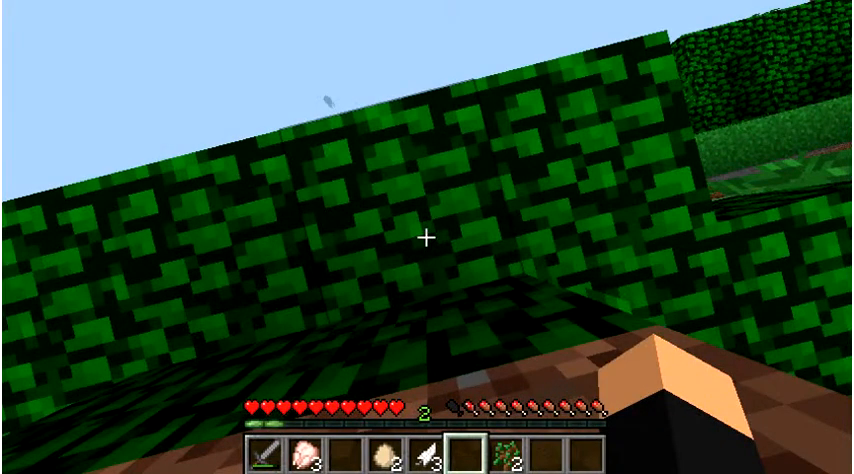
mouse_move(428, 236)
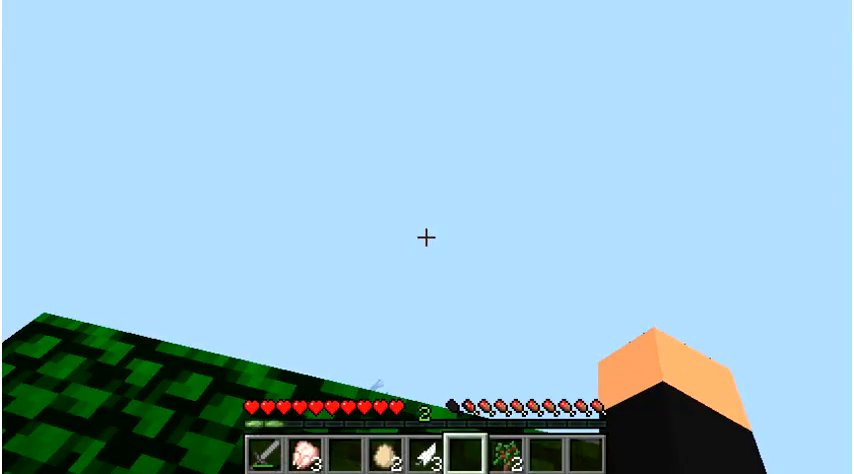
mouse_move(428, 236)
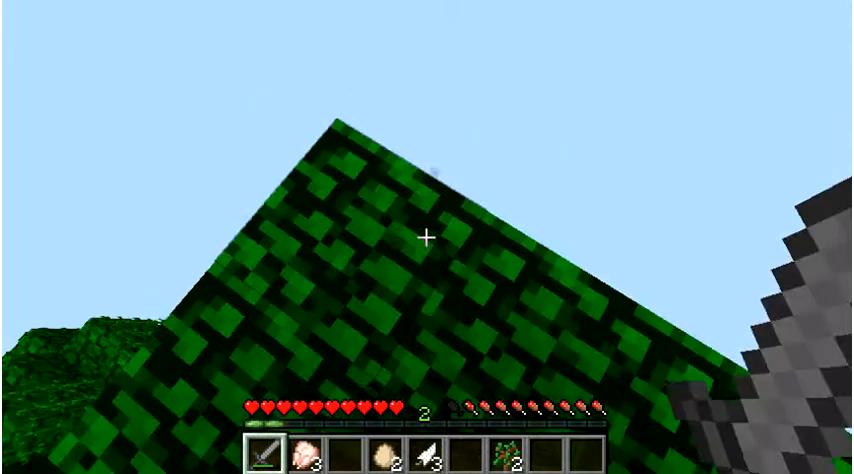
- Set video settings to Tiny render distance, Smooth Lighting Off and Minimal particles, then resume play
key("Escape")
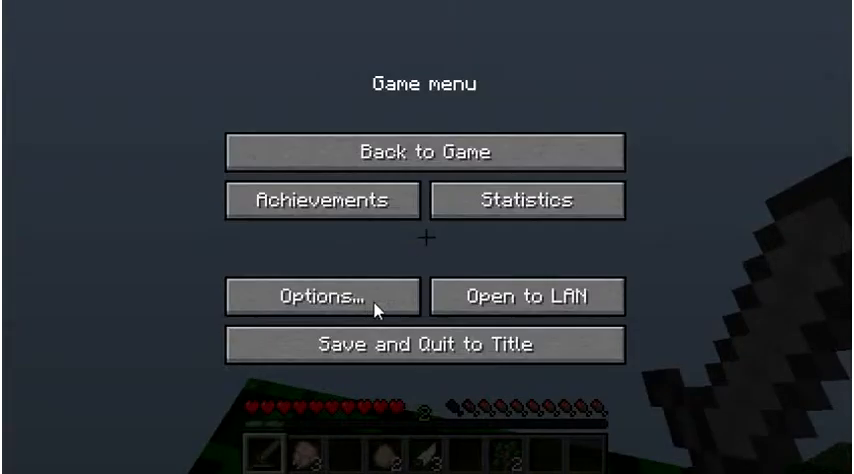
mouse_move(410, 264)
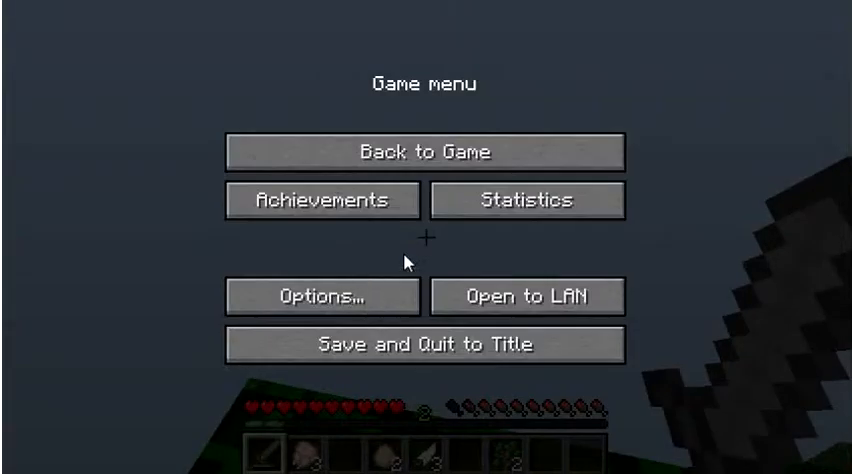
left_click(316, 296)
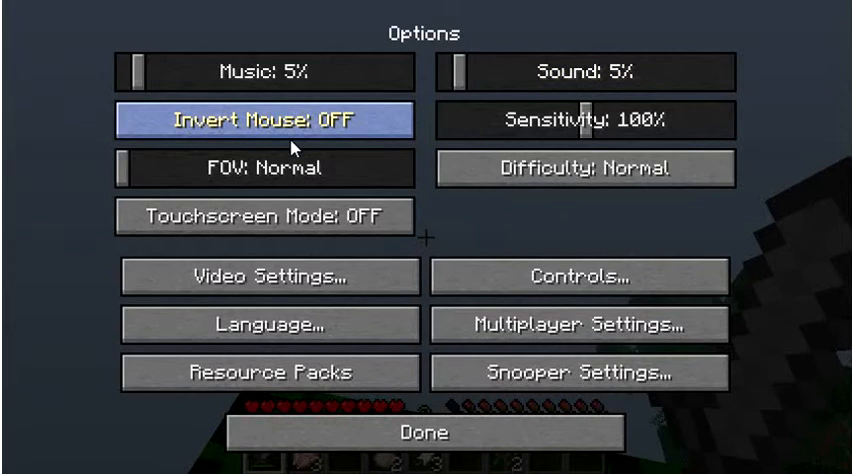
mouse_move(284, 284)
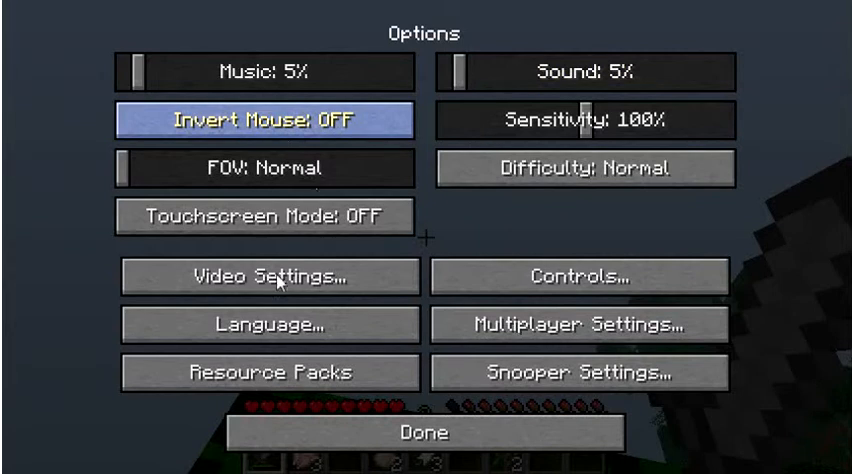
left_click(268, 276)
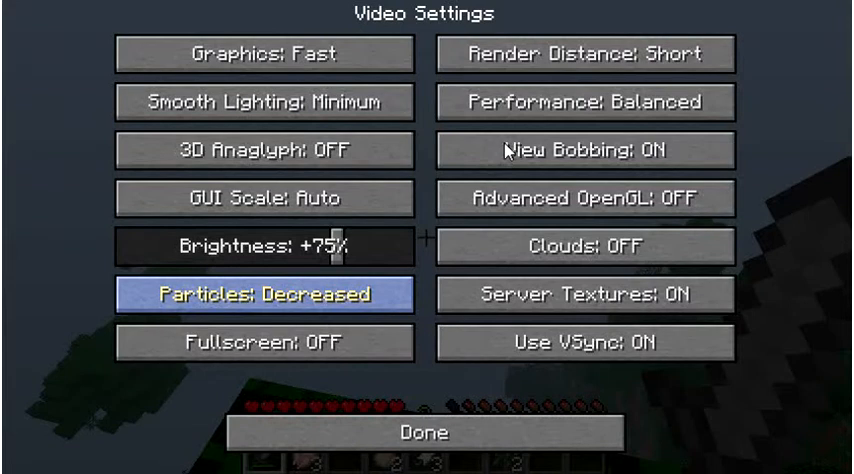
mouse_move(504, 150)
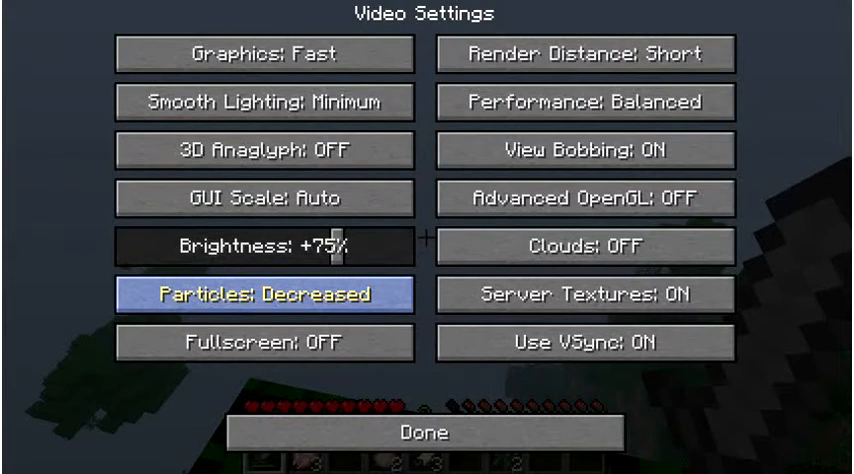
mouse_move(584, 54)
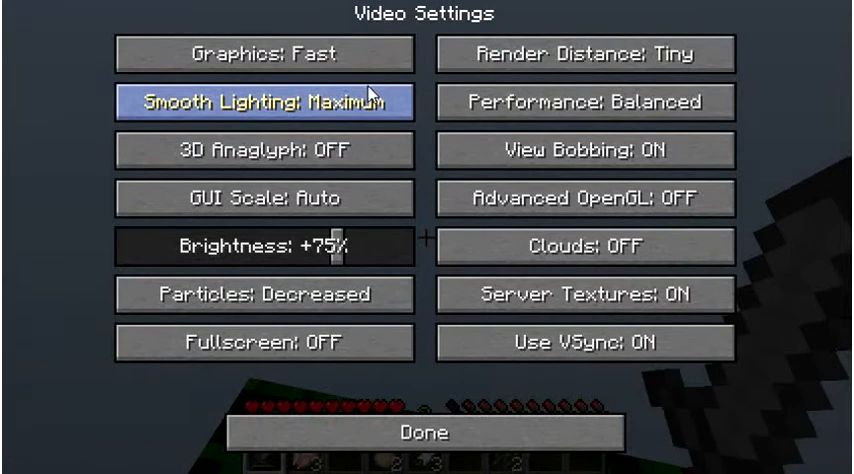
left_click(260, 100)
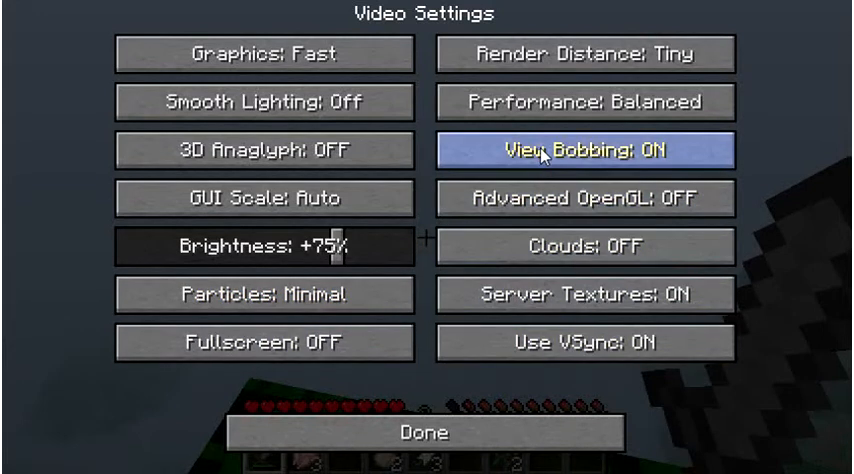
left_click(426, 436)
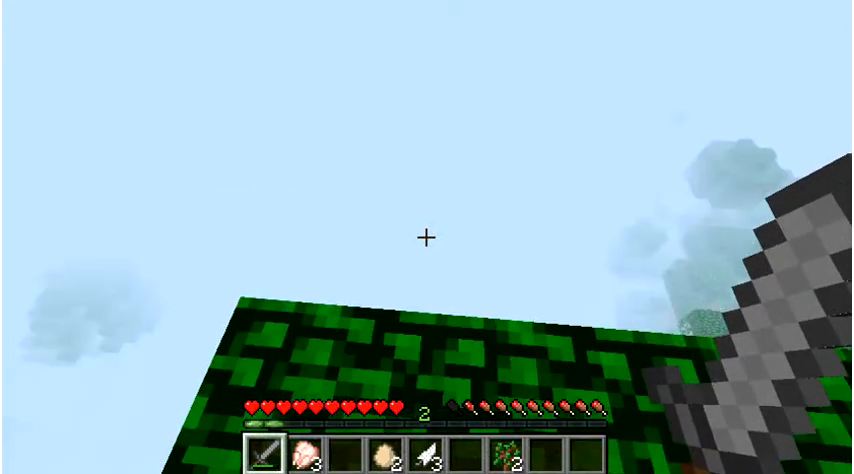
key("Escape")
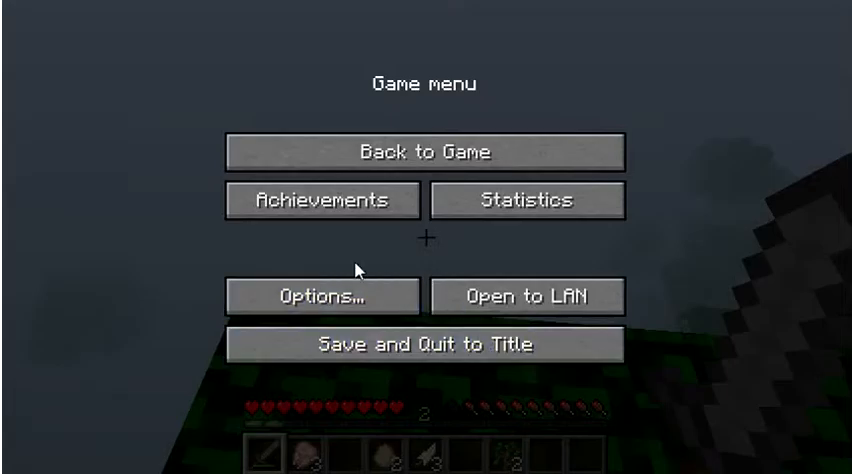
left_click(318, 296)
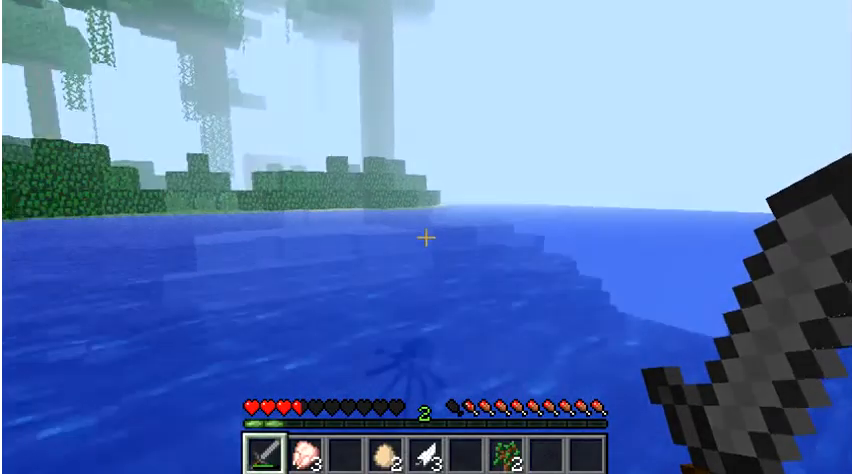
mouse_move(428, 236)
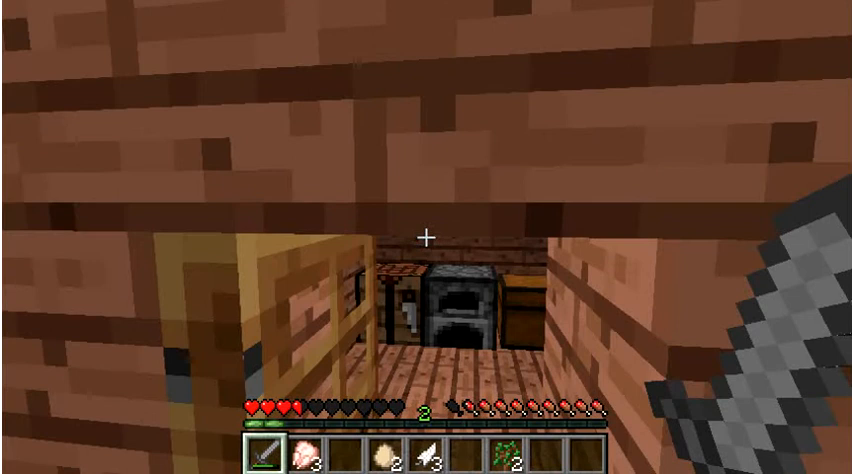
mouse_move(428, 236)
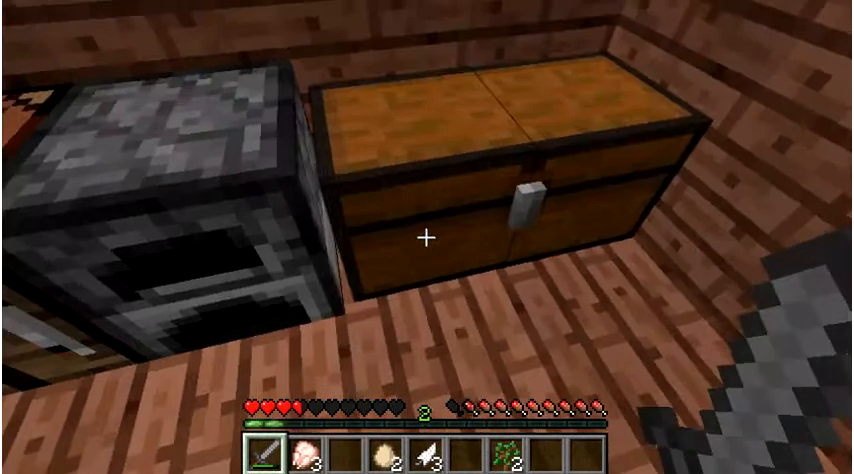
mouse_move(428, 236)
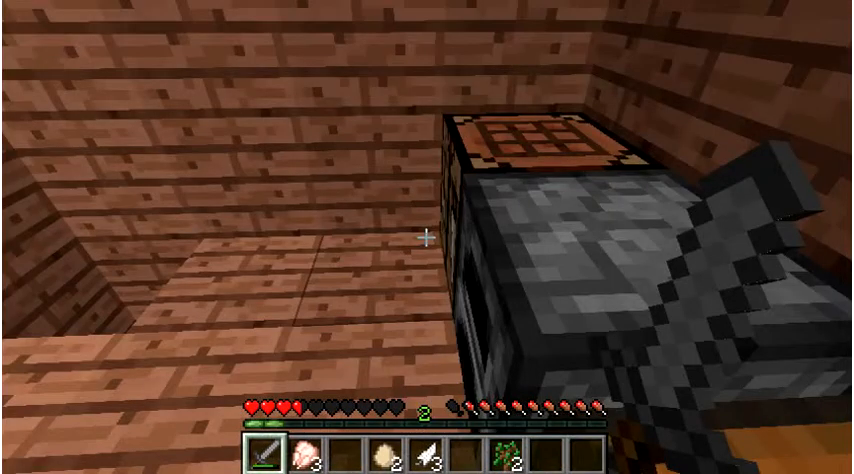
mouse_move(428, 236)
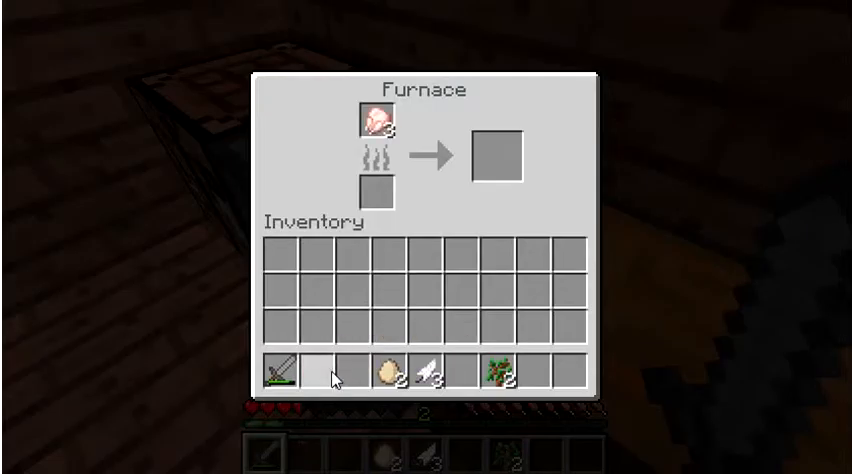
- Close the furnace with the three raw porkchops loaded in the input slot
key("Escape")
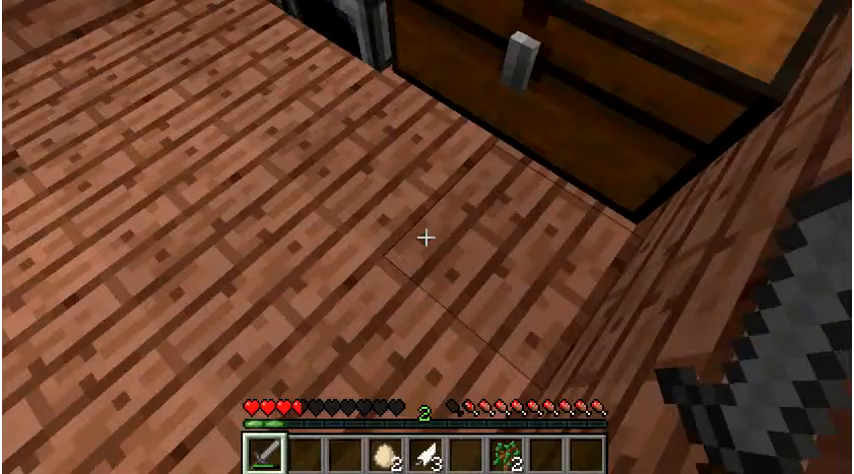
mouse_move(428, 236)
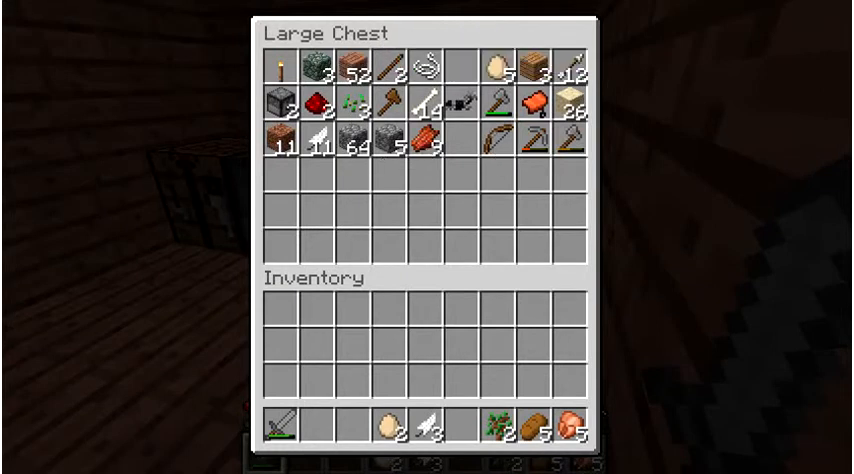
mouse_move(350, 72)
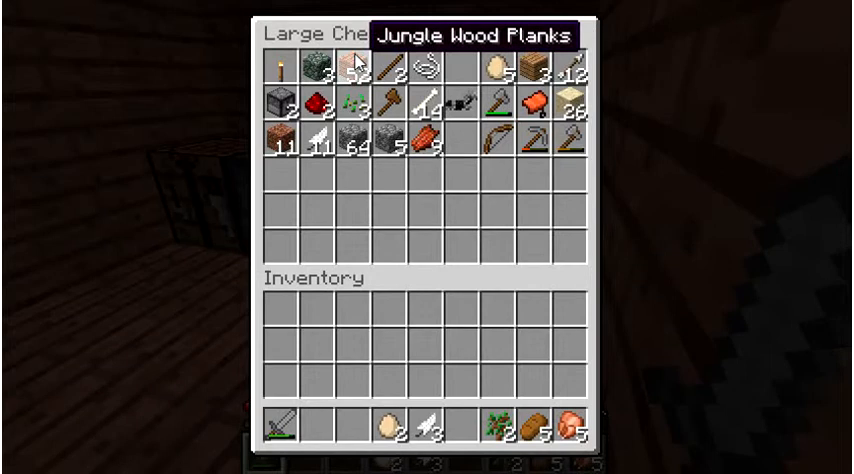
- Close the chest with 52 Jungle Wood Planks in the hotbar and check the inventory
key("Escape")
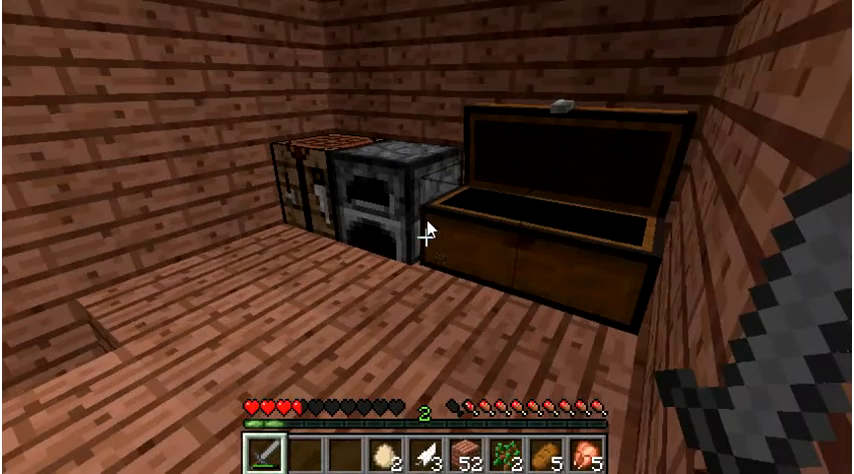
key("e")
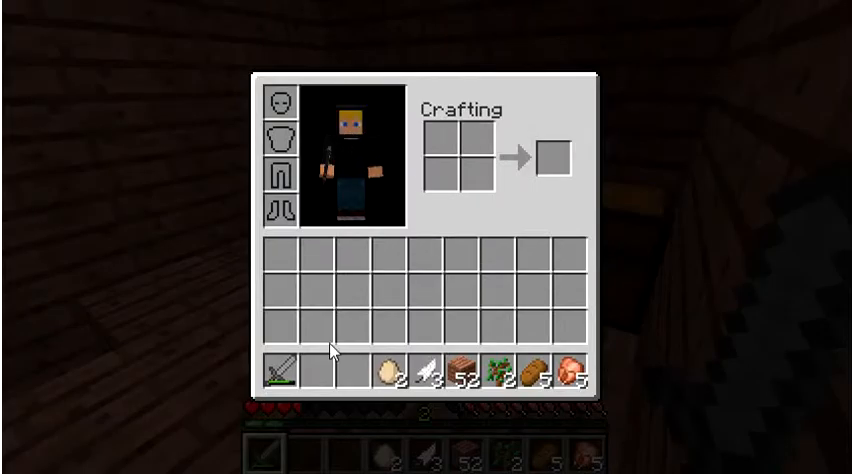
key("Escape")
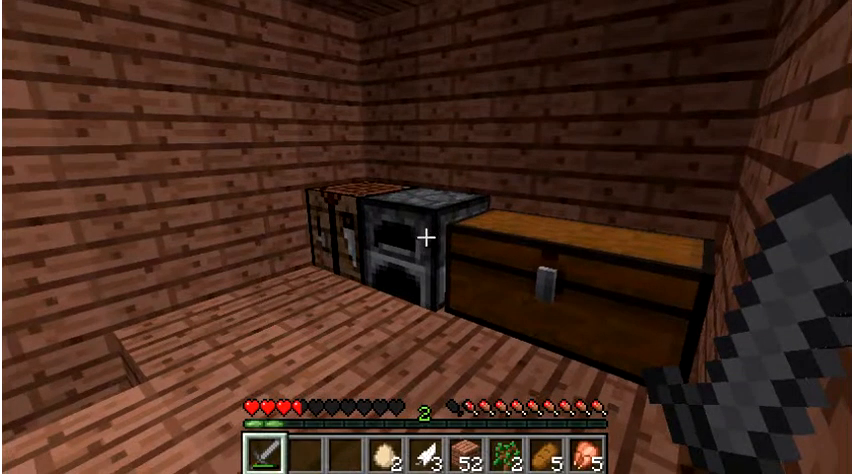
mouse_move(428, 236)
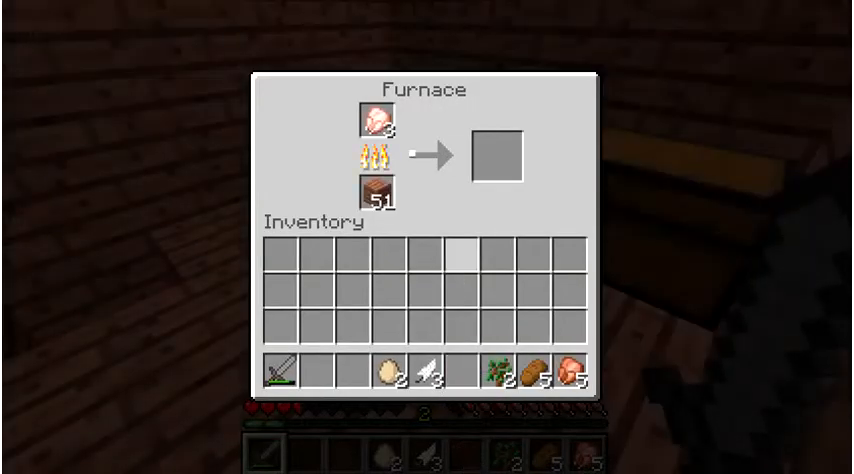
- Close the furnace once the jungle wood planks are burning as fuel
key("Escape")
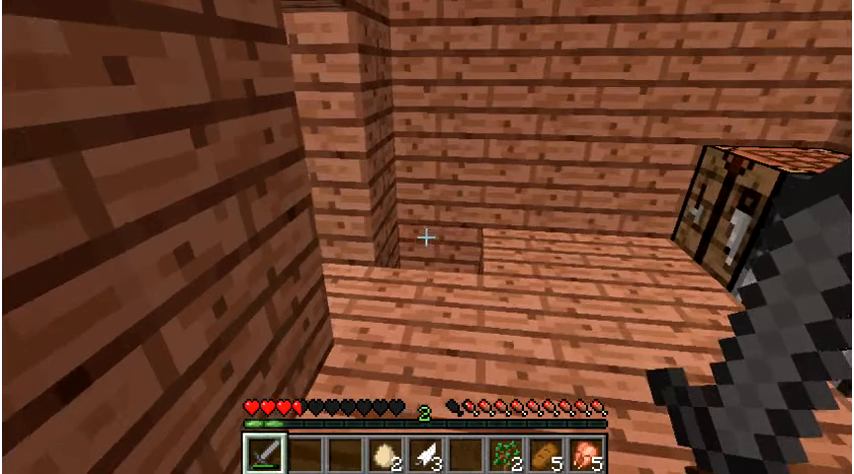
mouse_move(428, 236)
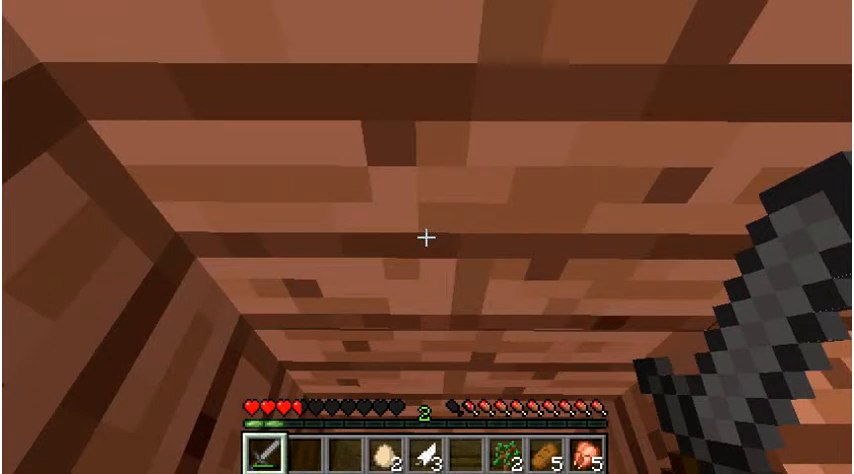
mouse_move(428, 236)
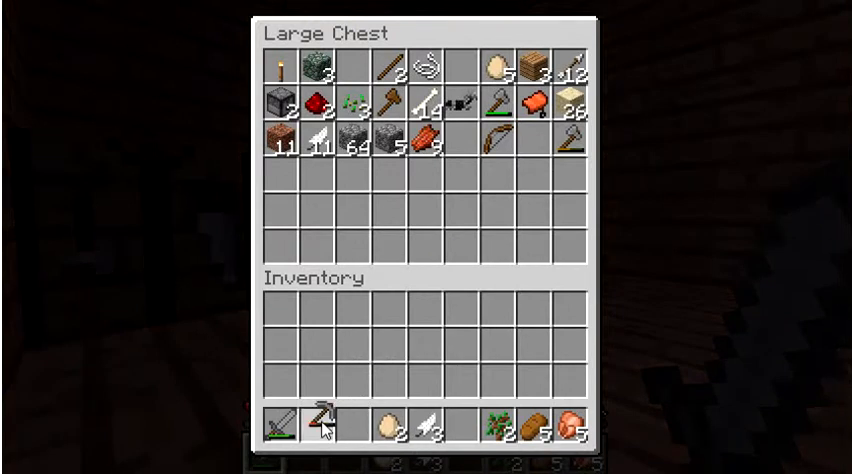
- Close the large chest after moving a pickaxe into the hotbar
key("Escape")
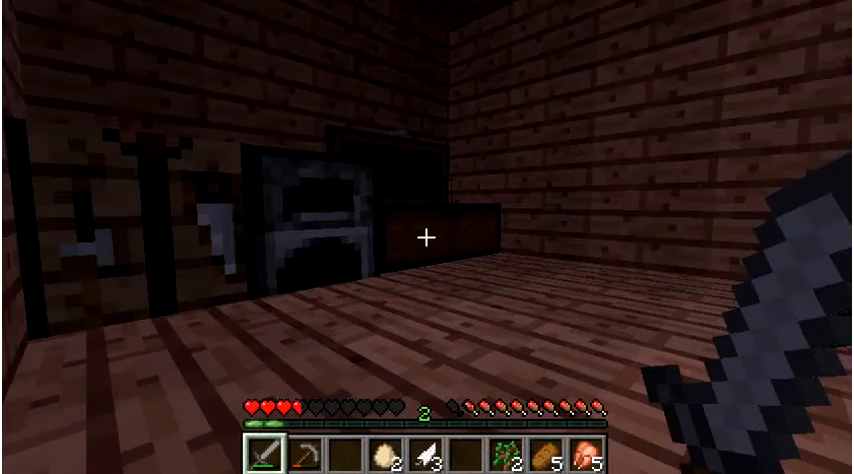
mouse_move(428, 236)
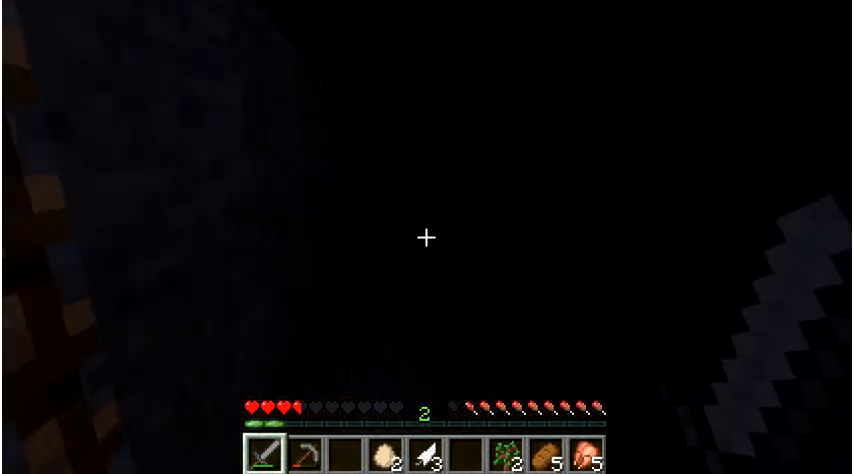
- Select hotbar slot 2 while heading out of the tunnels toward the base
key("2")
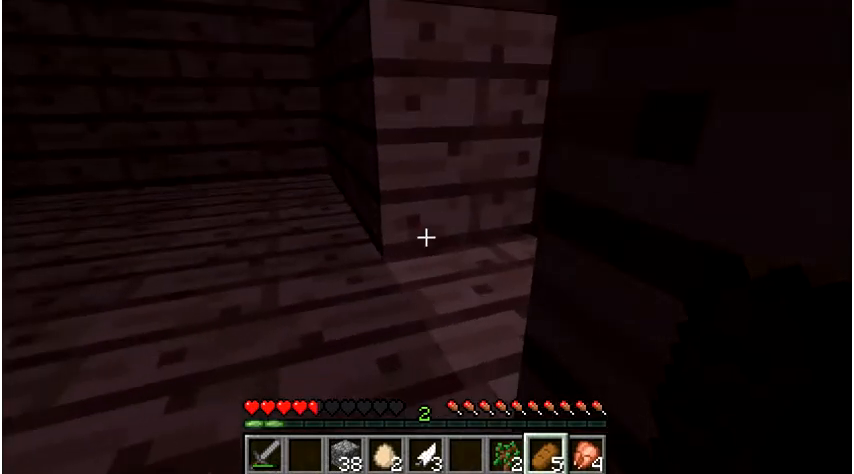
mouse_move(428, 236)
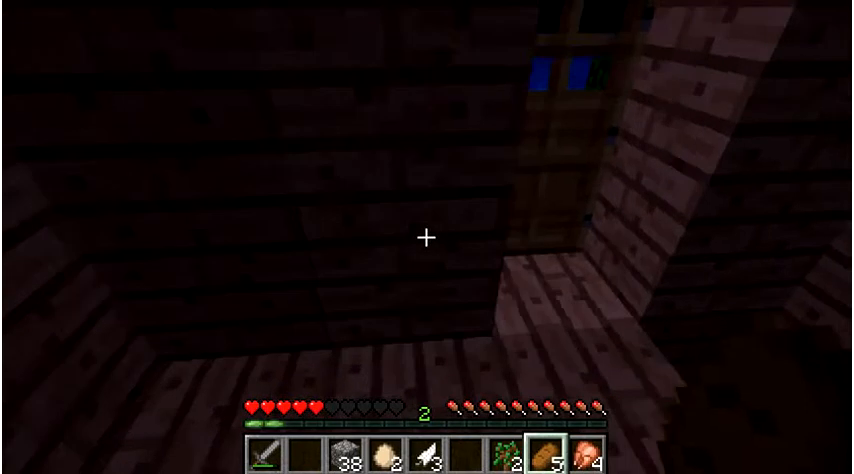
mouse_move(428, 236)
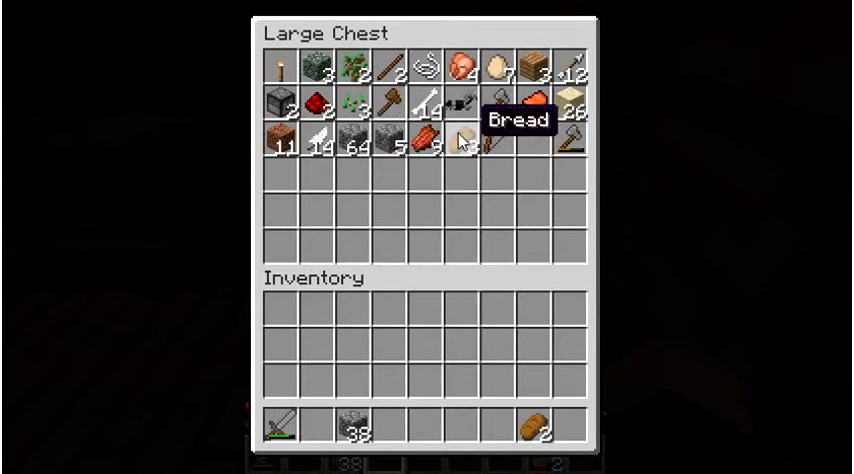
- Close the large chest after storing the mined items and bring up the crafting grid
key("Escape")
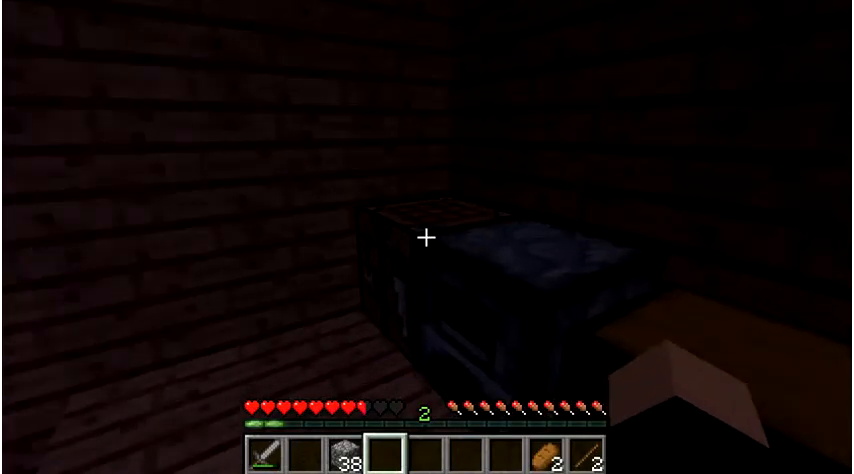
key("e")
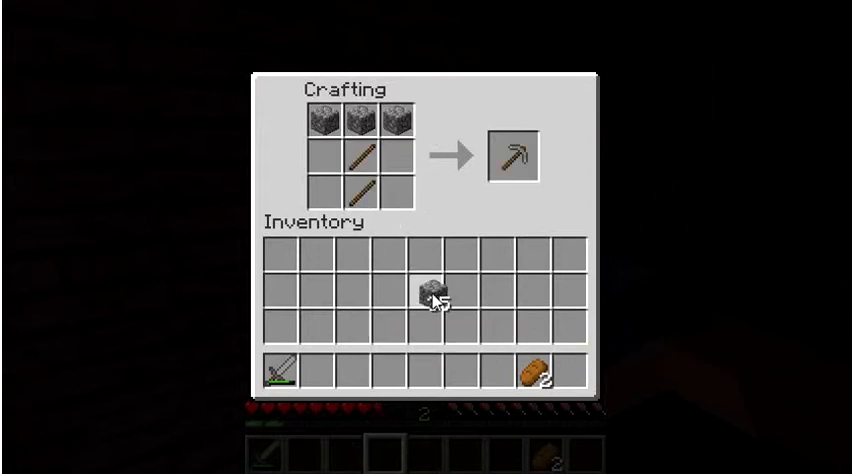
- Take the crafted stone pickaxe into the hotbar and close the crafting screen
left_click(518, 150)
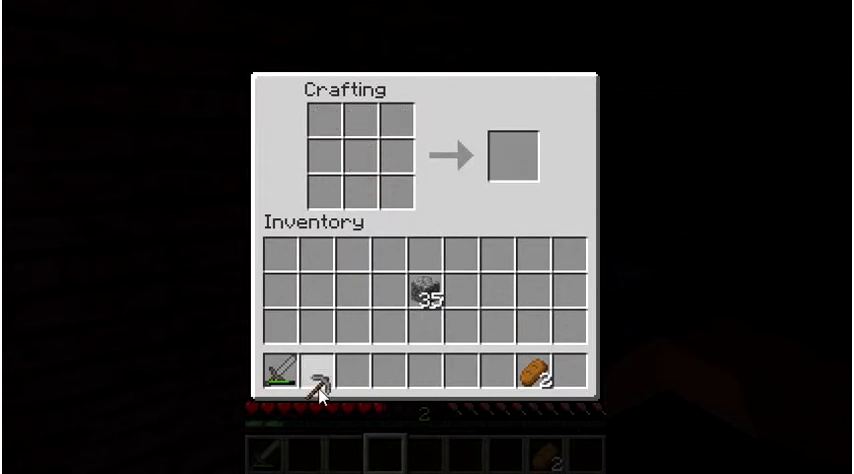
key("Escape")
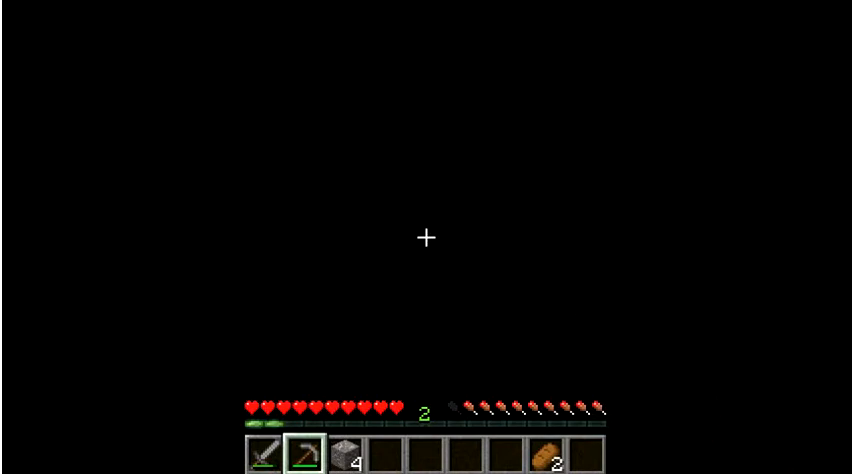
- Switch through hotbar slots 1 and 2 to hold the new stone pickaxe before heading into the dark
key("1")
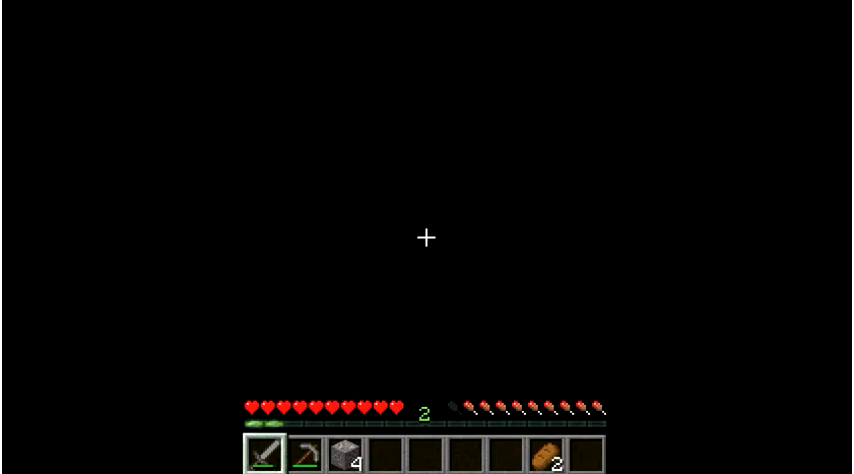
key("2")
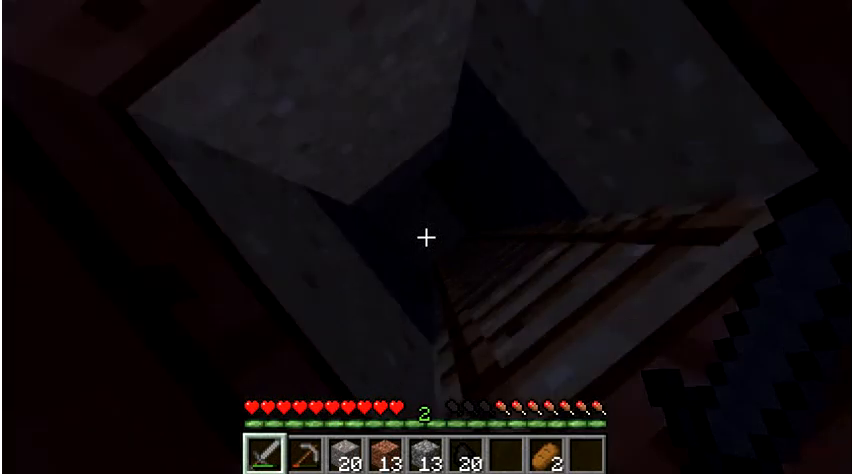
mouse_move(428, 236)
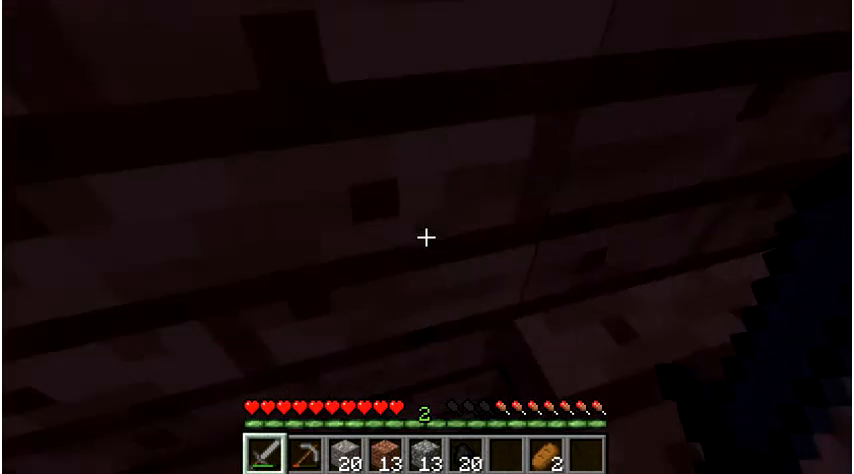
mouse_move(428, 236)
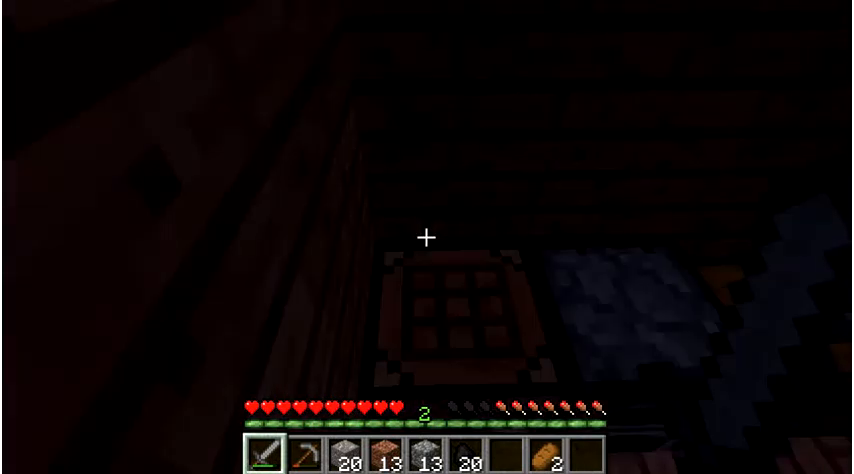
- Store the mined blocks in the large chest, then load 20 ore over coal in the furnace
key("e")
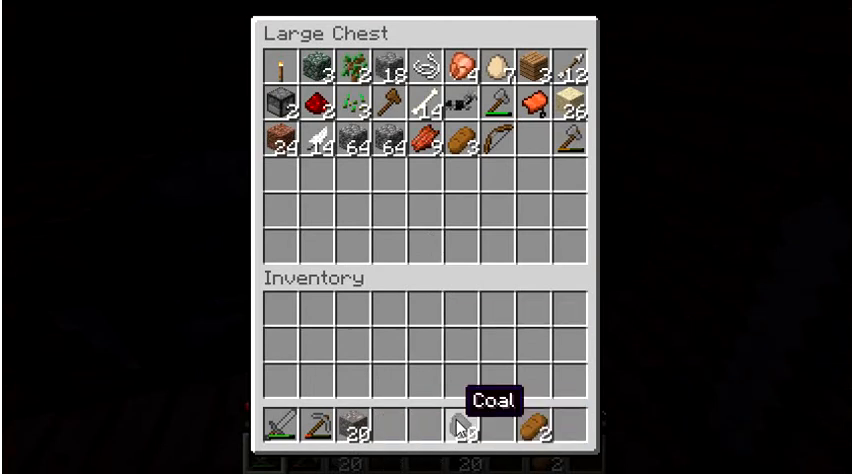
key("Escape")
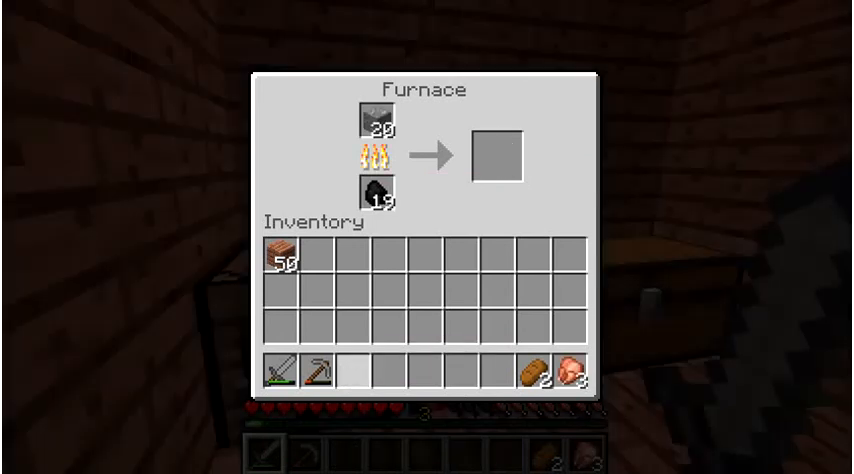
key("Escape")
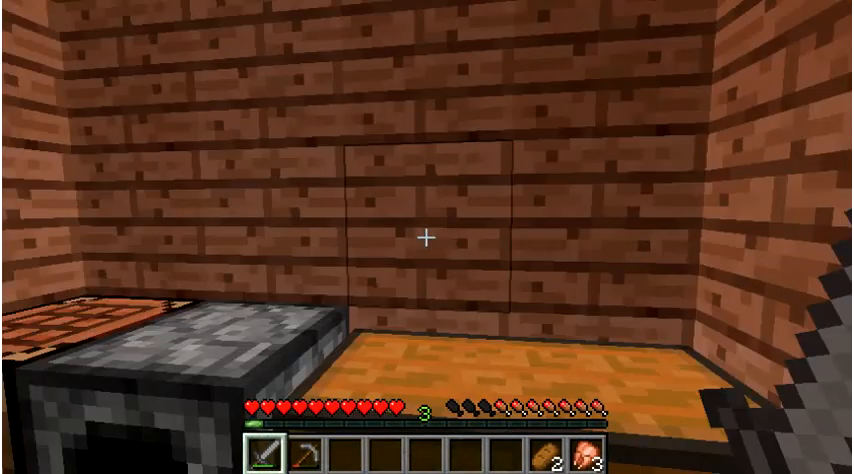